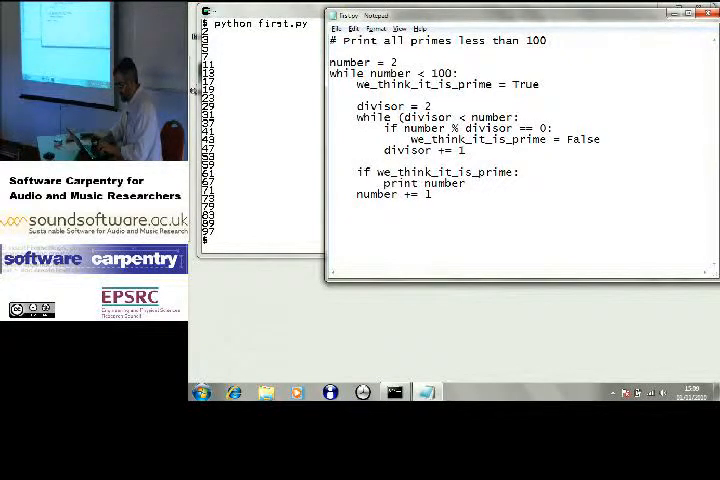
Append '* divisor)' so the inner while condition reads (divisor * divisor).
{"action": "type", "text": "* divisor)"}
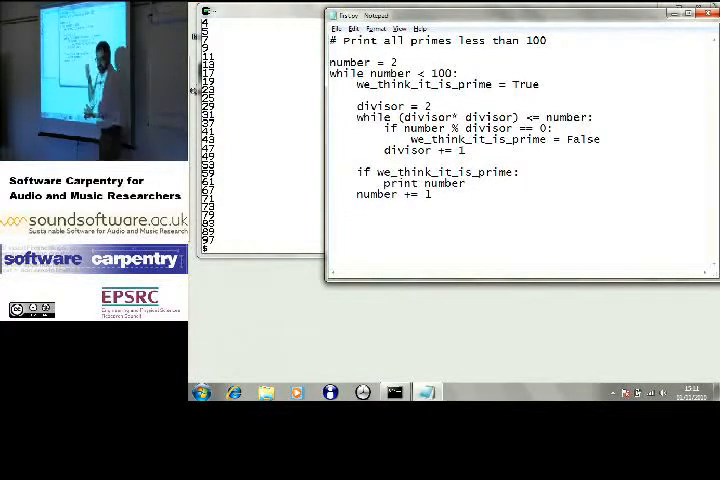
Rerun first.py with python in the Command Prompt to list primes below 100.
{"action": "left_click", "coordinate": [336, 28]}
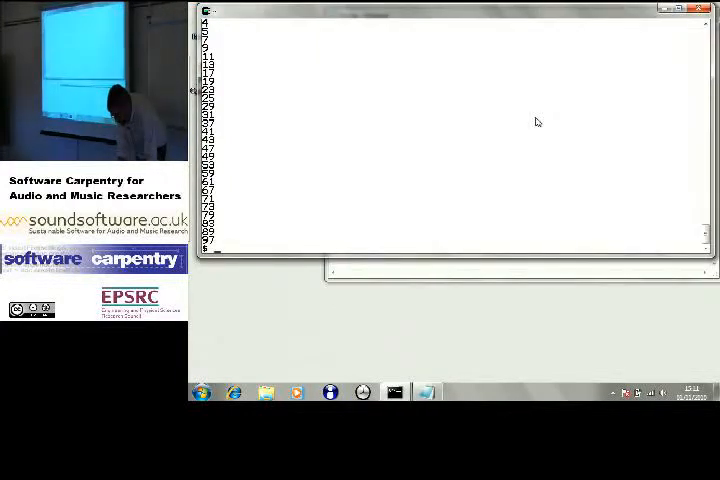
{"action": "type", "text": "python first.py"}
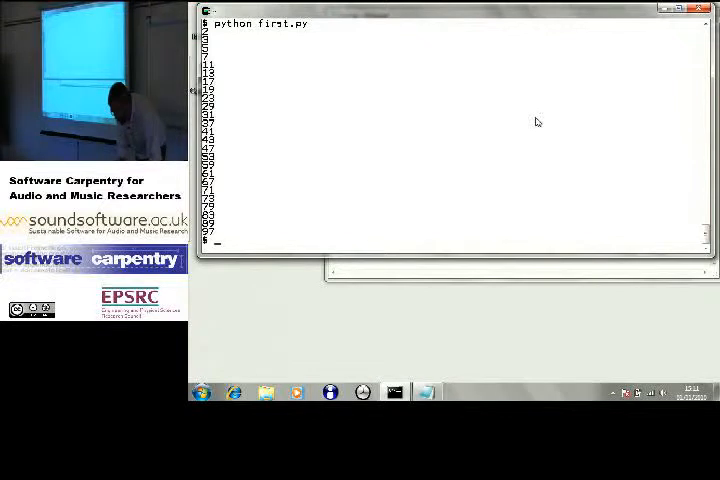